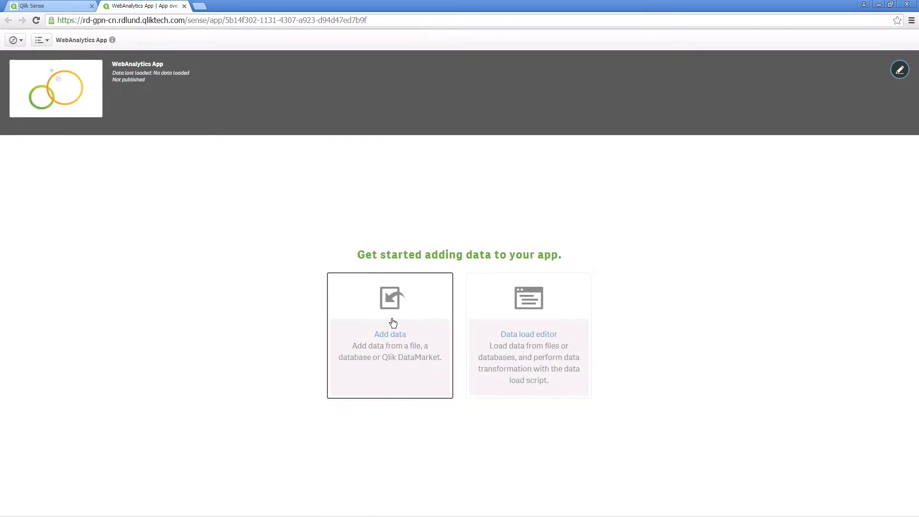
Start adding data to the WebAnalytics app and pick REST as the source.
click(389, 334)
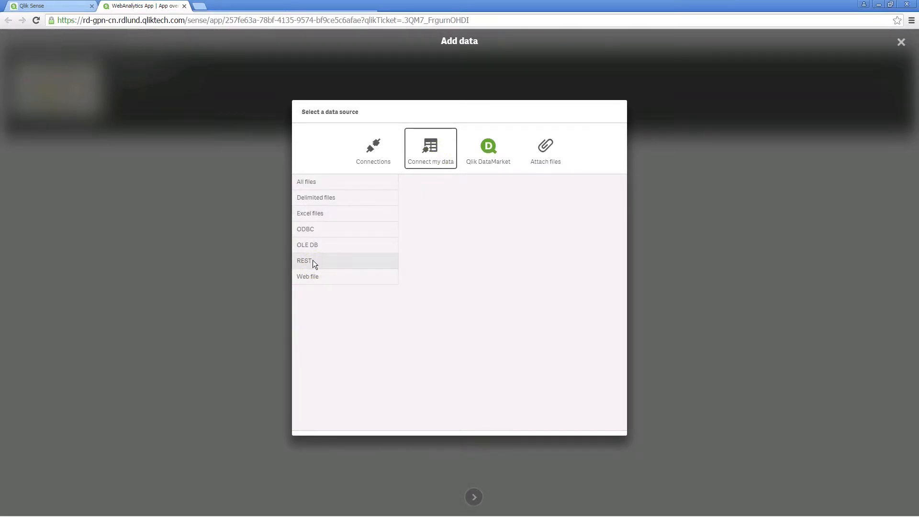
click(304, 260)
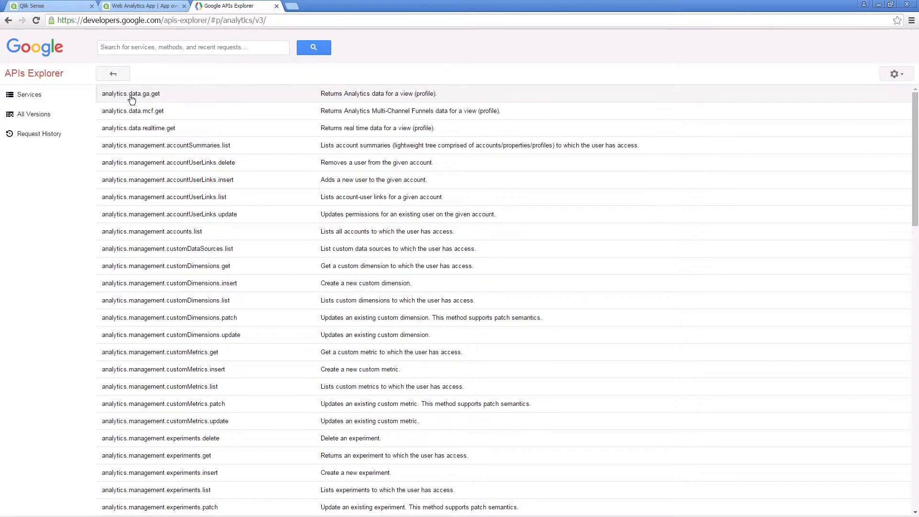
Copy View ID 112687499 from Google Analytics Admin view settings for analytics.data.ga.get.
click(130, 94)
text(ana)
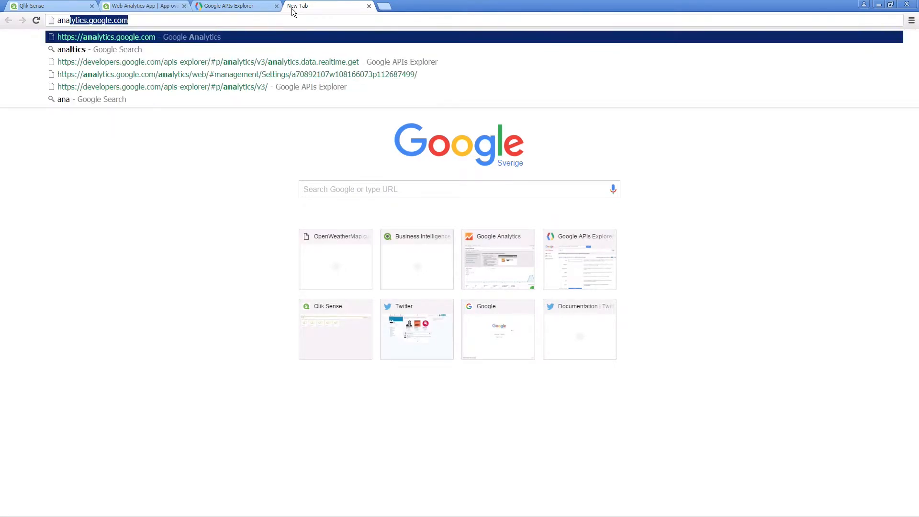
click(235, 75)
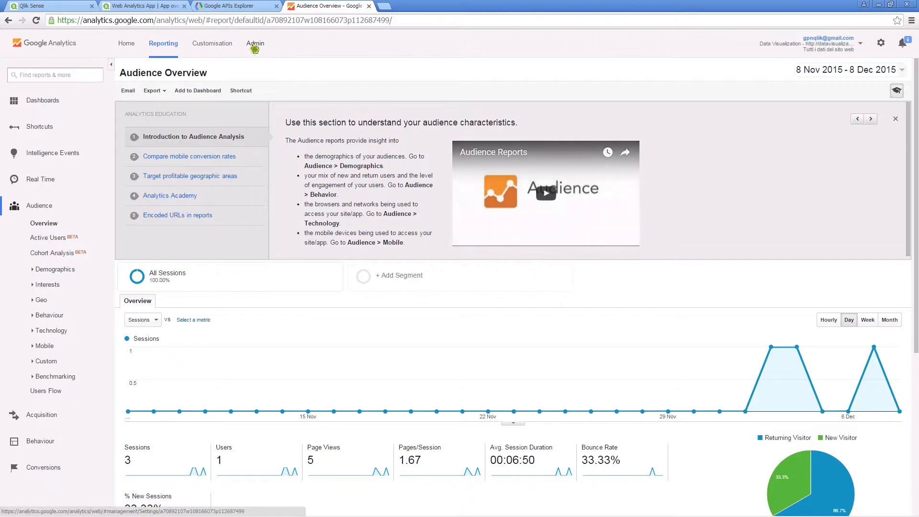
click(255, 42)
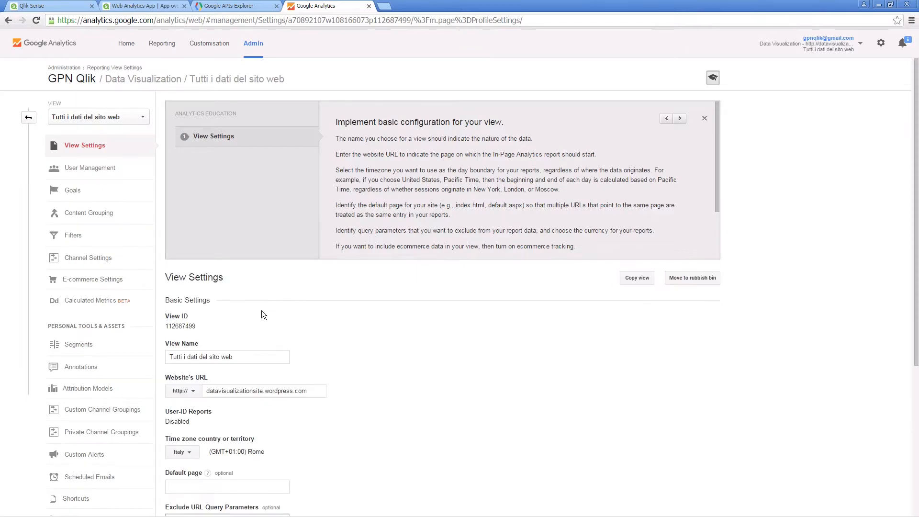
key(ctrl+c)
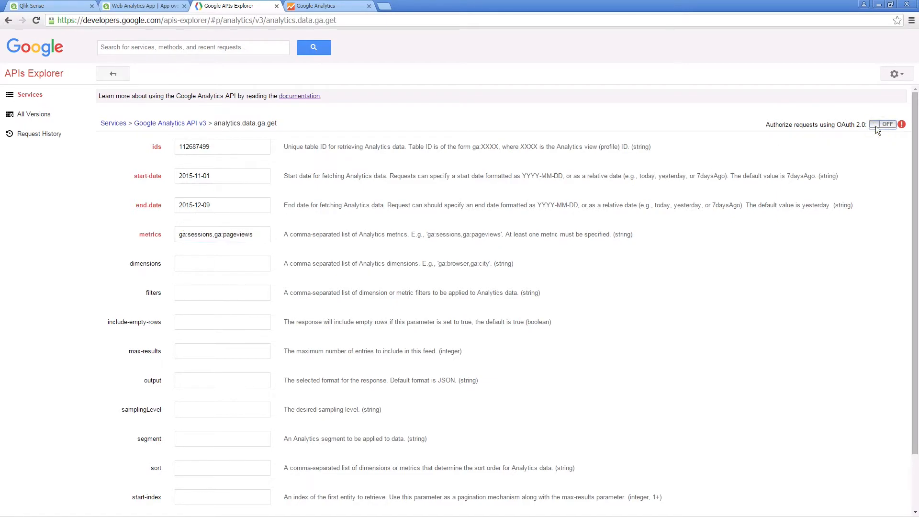
Turn on OAuth 2.0 authorization in APIs Explorer with the chosen scopes.
click(886, 125)
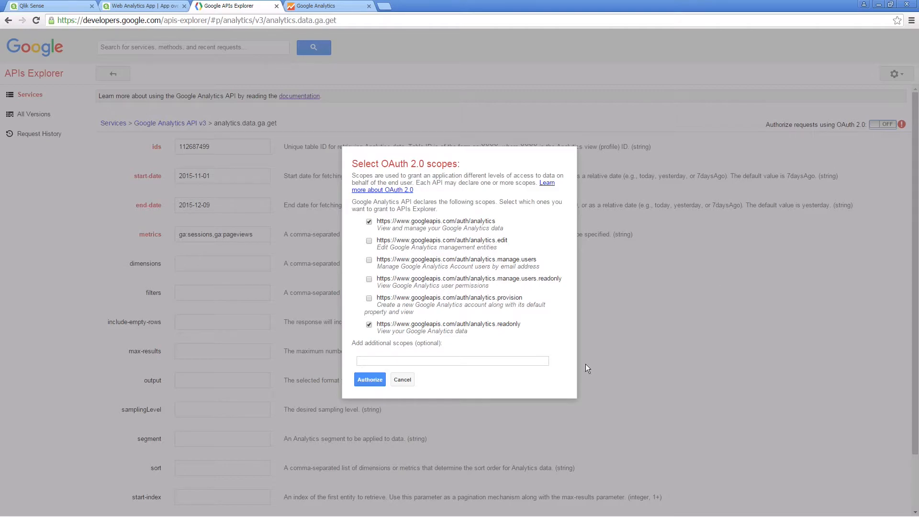
click(369, 379)
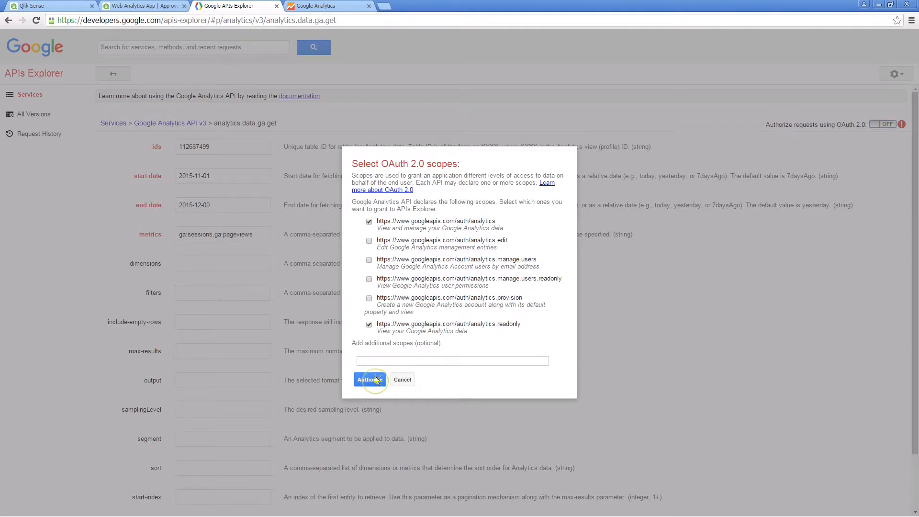
click(368, 379)
text(ga:)
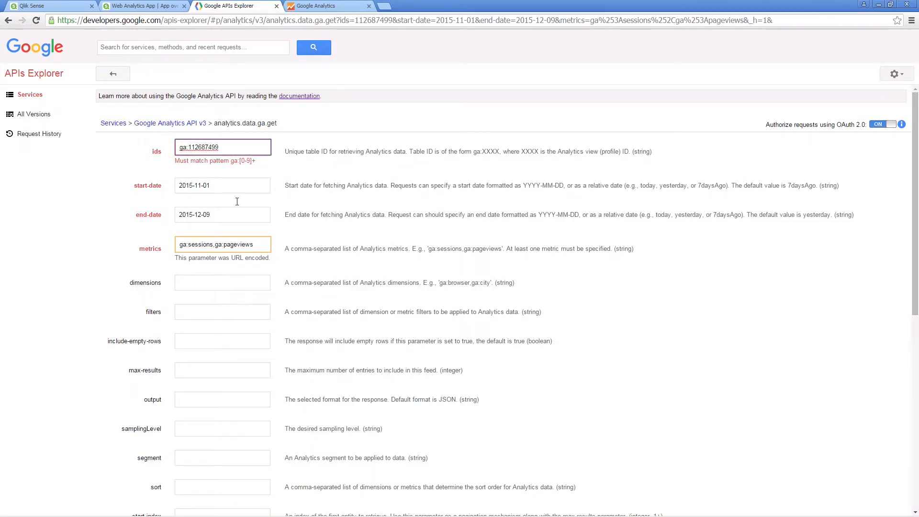
Set ids to ga:112687499, run the request, and select the GET request URL.
click(221, 405)
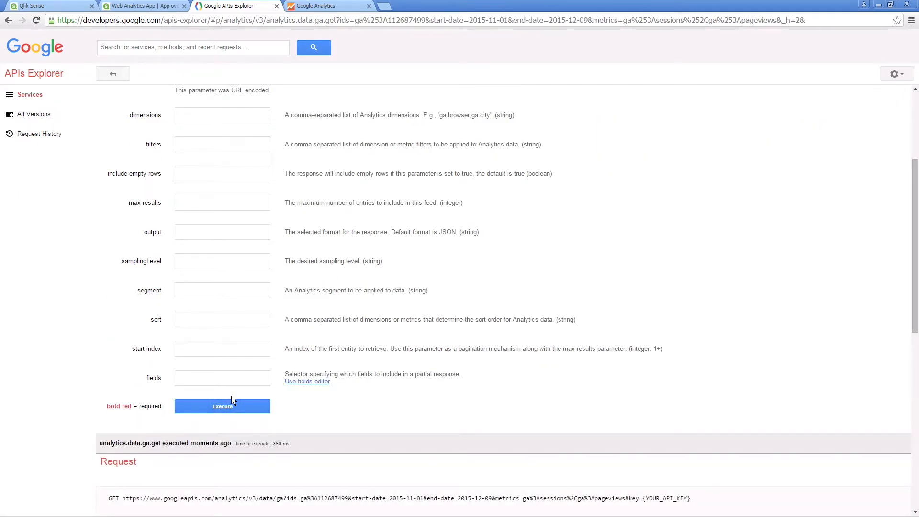
mouse_move(342, 371)
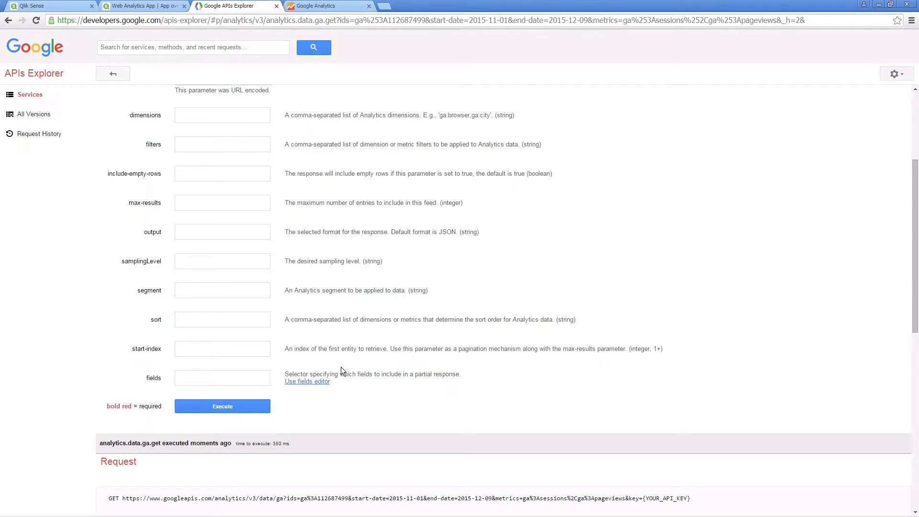
scroll(down, 3)
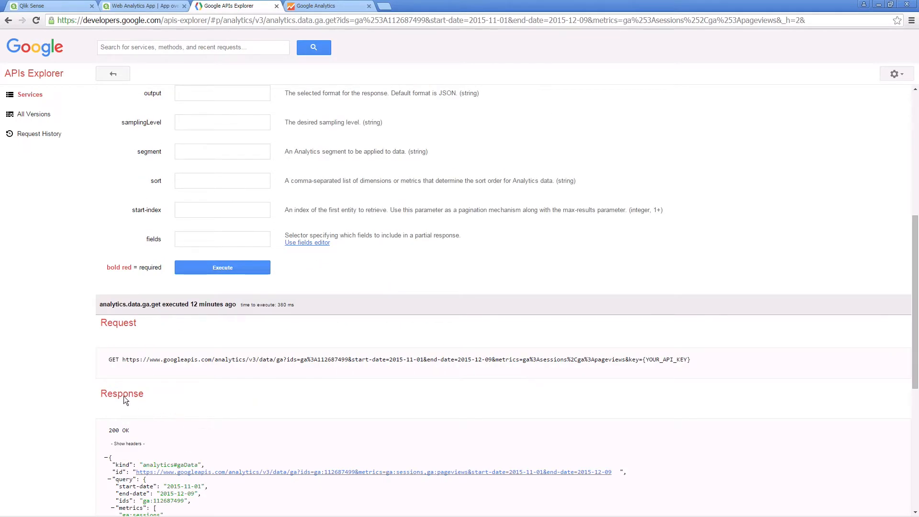
mouse_move(125, 379)
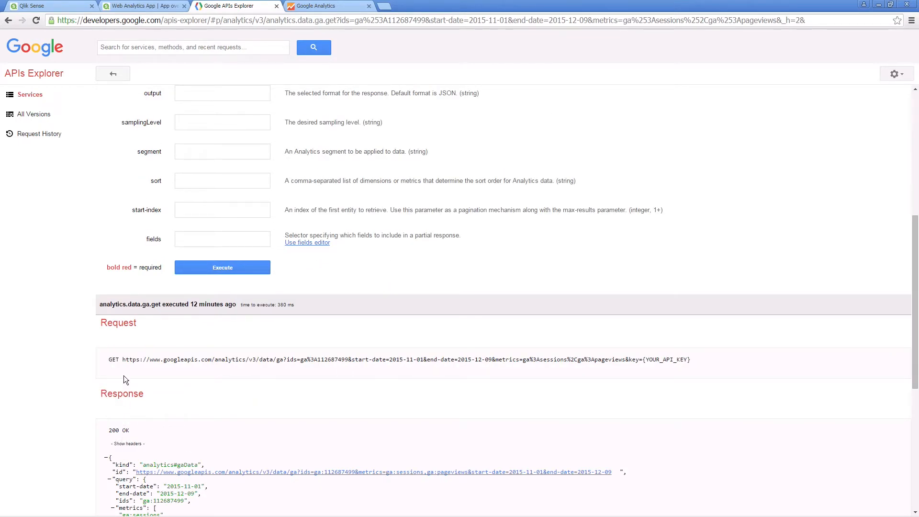
double_click(114, 359)
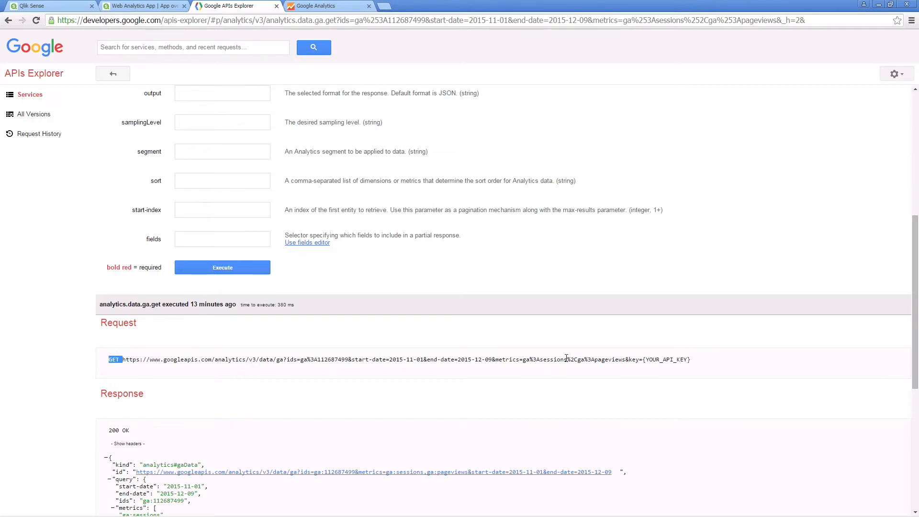
drag(115, 359, 636, 360)
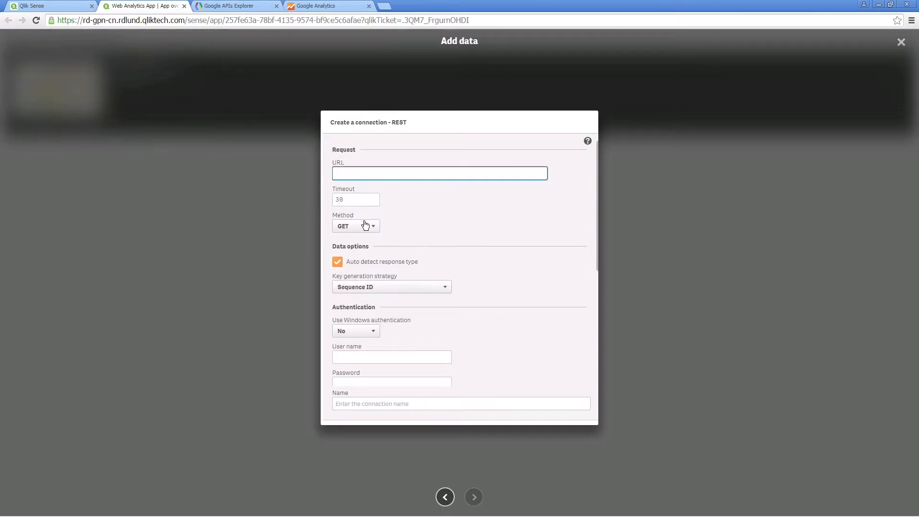
Paste the Analytics request URL, use No keys strategy, and add an Authorization query header.
text(1-01&end-date=2015-12-09&metrics=ga%3Asessions%2Cga%3Apageviews)
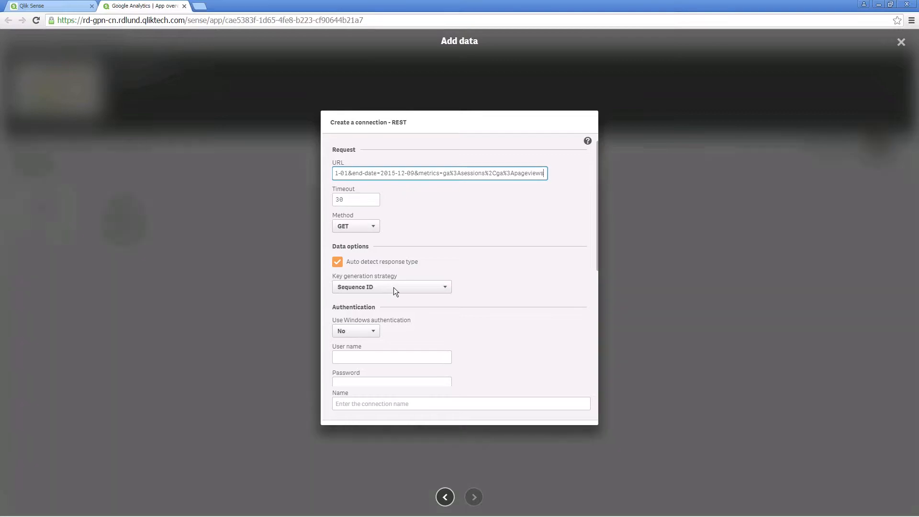
click(391, 287)
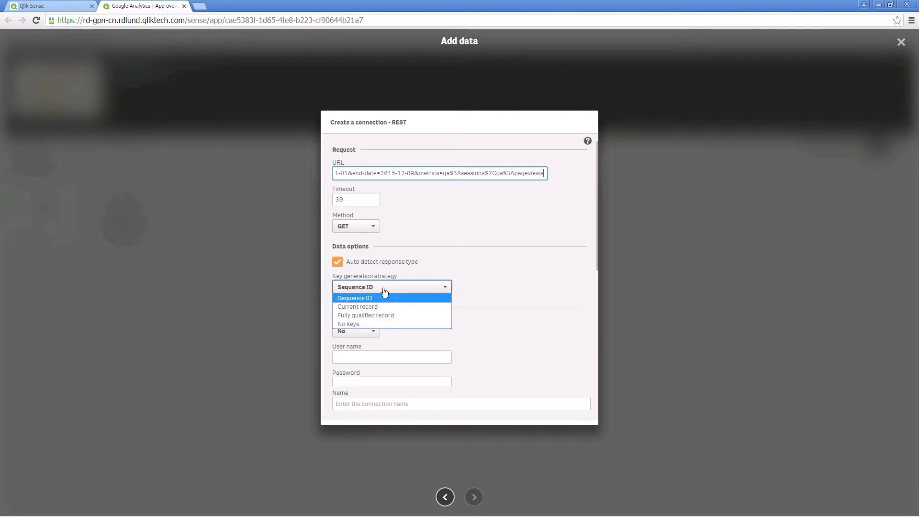
click(348, 323)
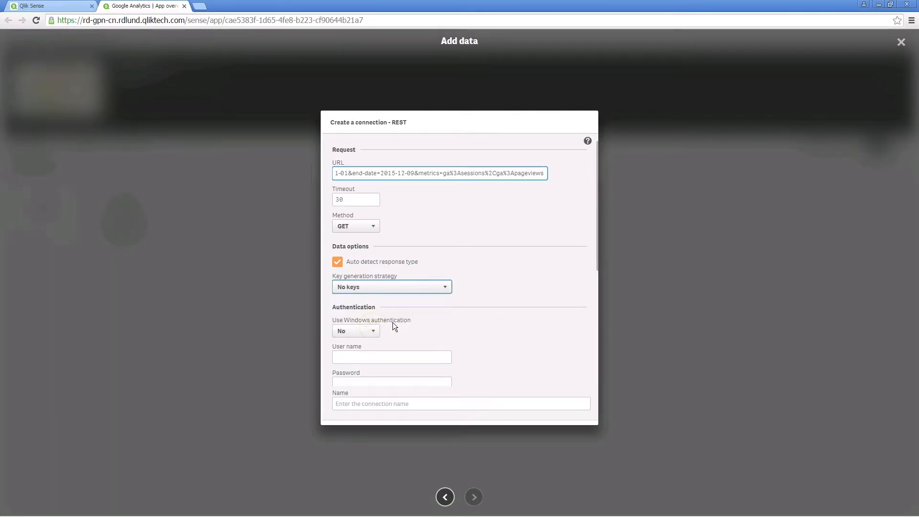
mouse_move(587, 270)
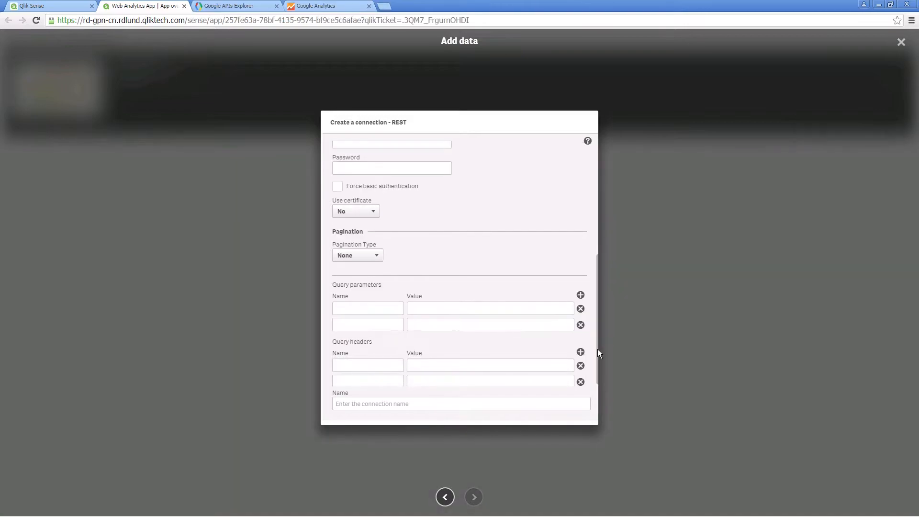
text(Authorization)
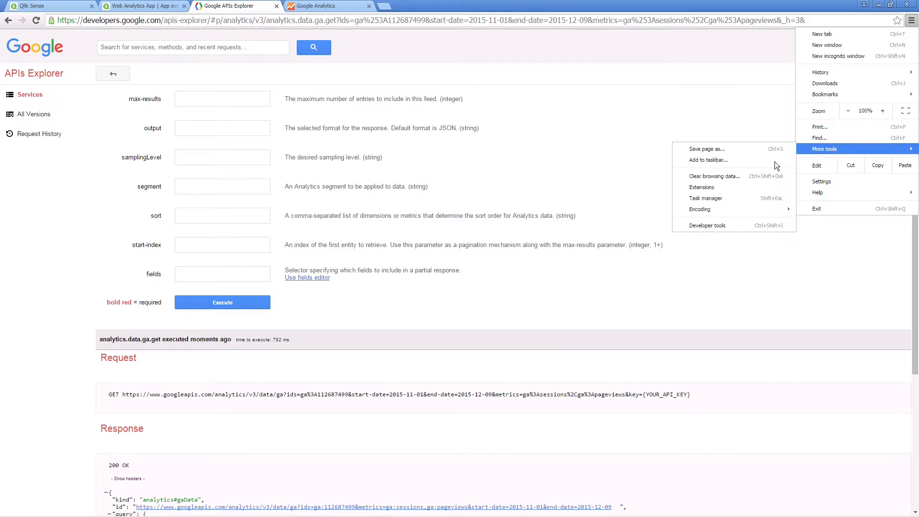
Re-run the data.ga request under DevTools and select its Bearer authorization token.
click(700, 226)
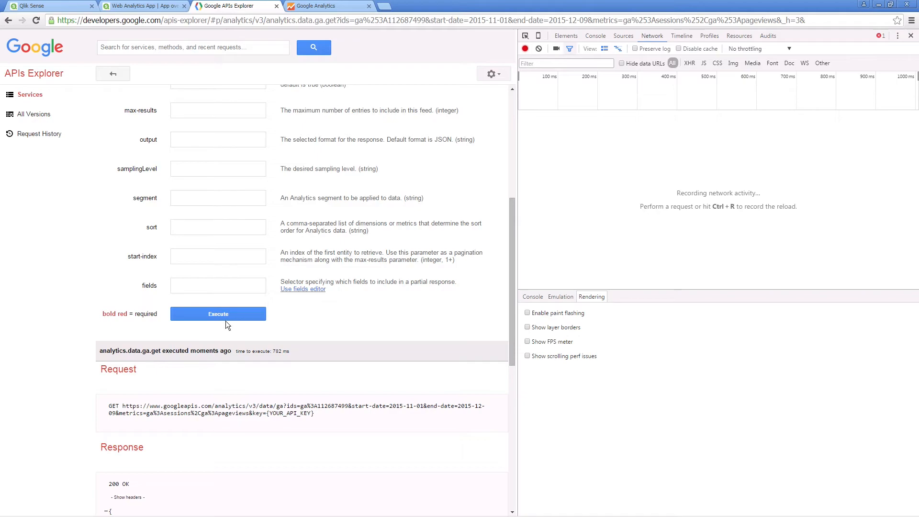
click(217, 313)
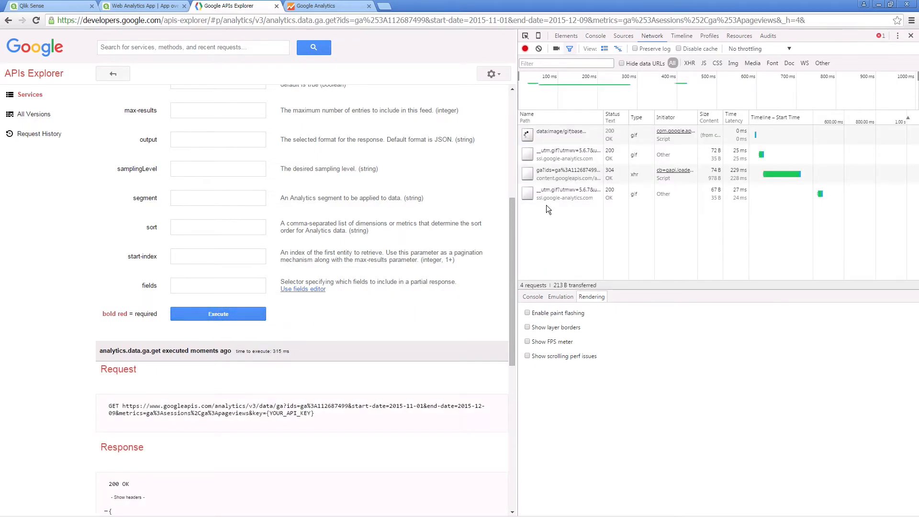
click(567, 175)
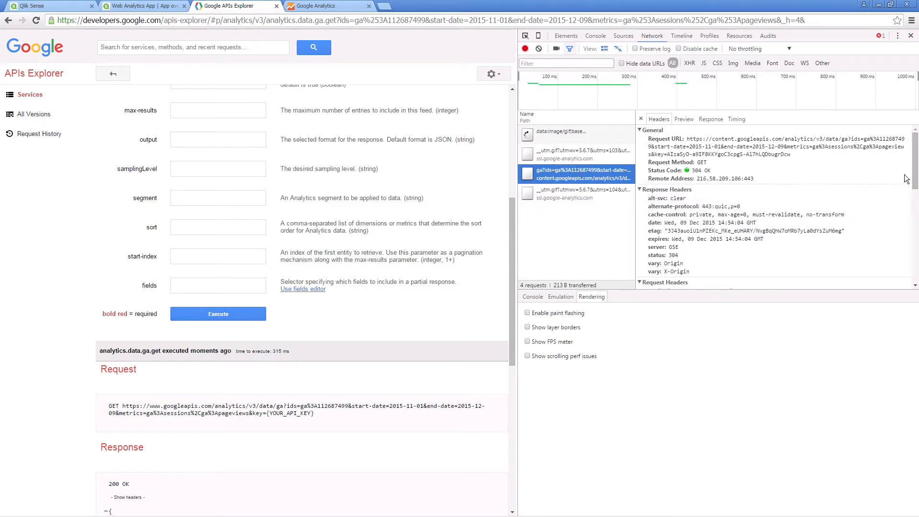
scroll(down, 3)
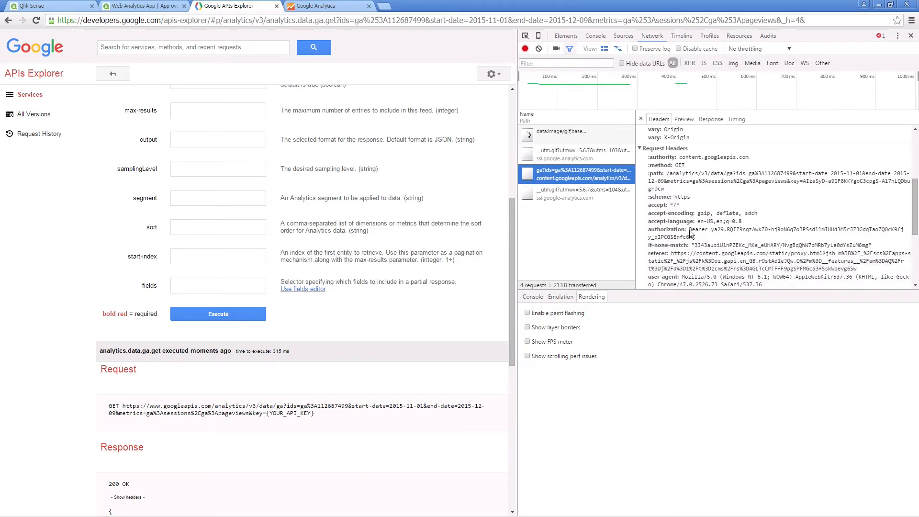
double_click(762, 229)
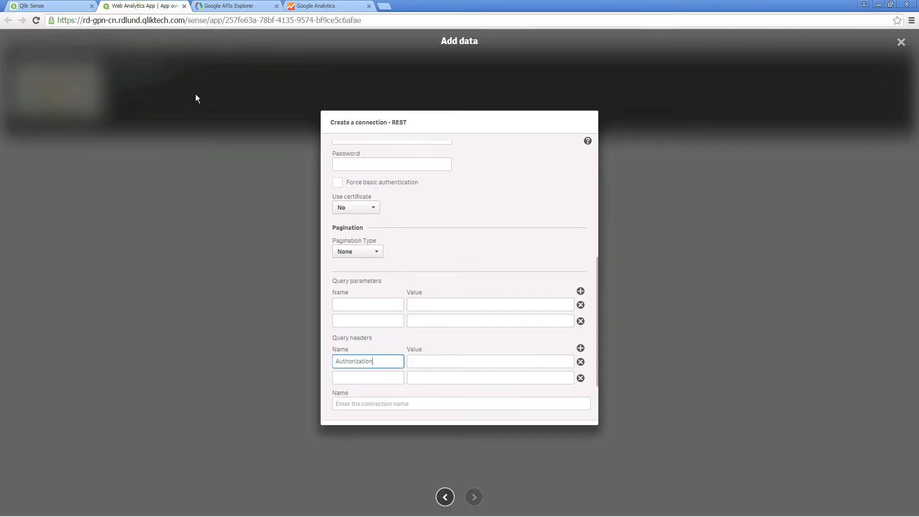
Paste the Bearer token as the Authorization header value and choose Next token pagination.
key(ctrl+v)
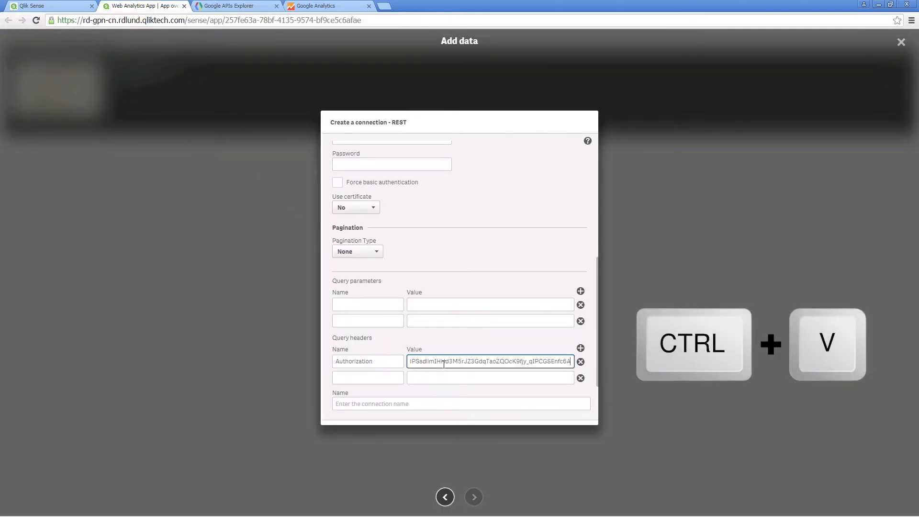
key(ctrl+v)
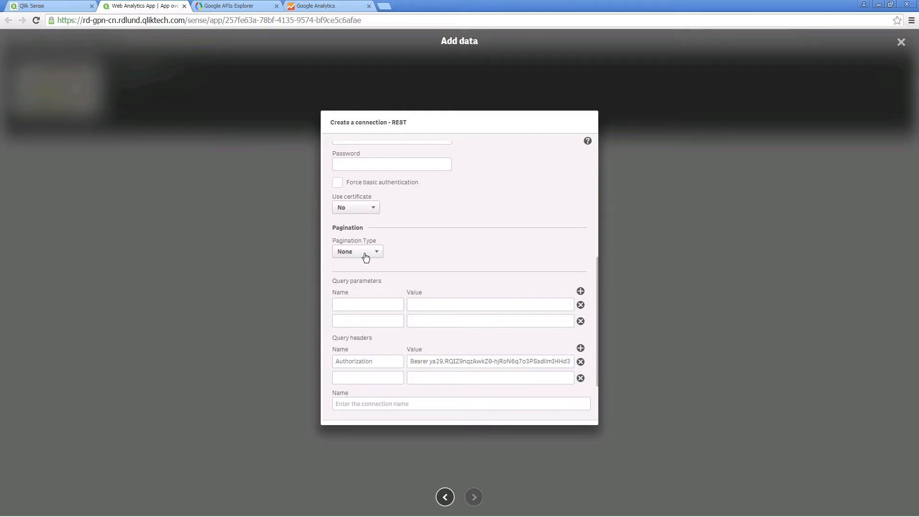
click(357, 251)
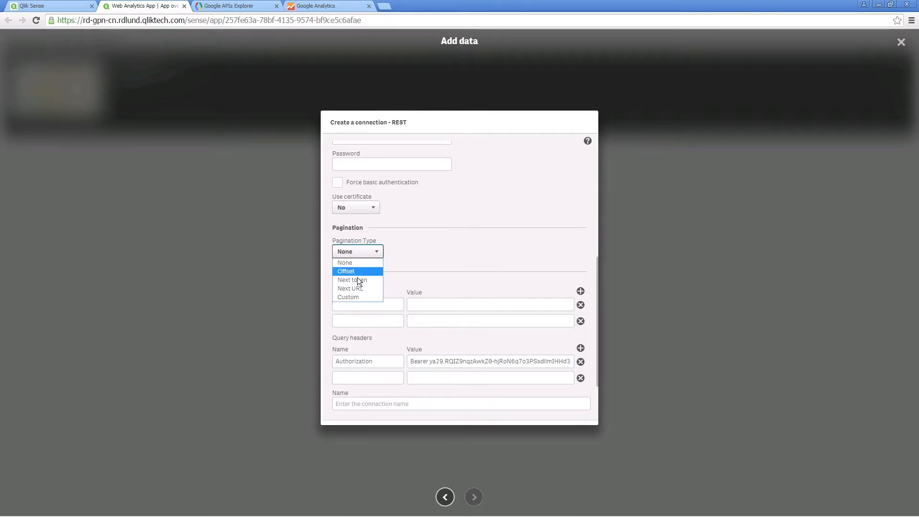
click(352, 280)
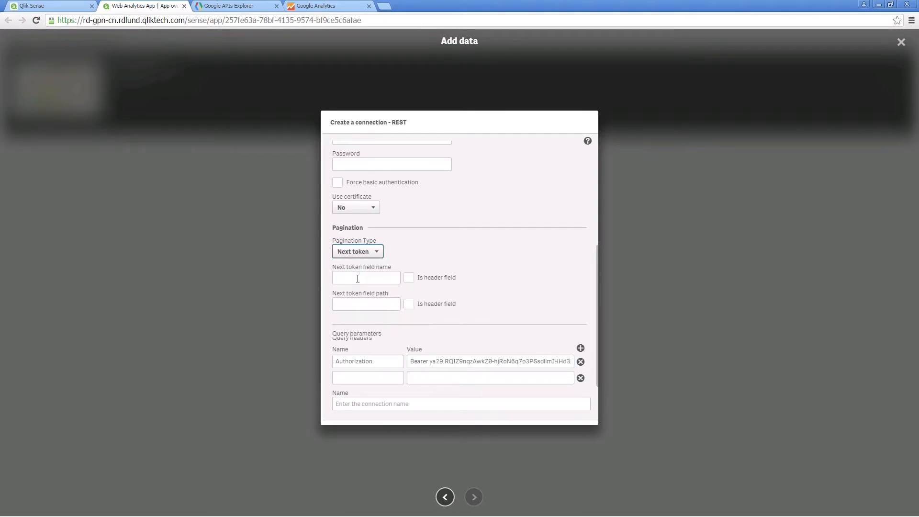
Set pageToken and root/nextPageToken as header fields, and name the connection Google Analytics connector.
text(pageToken;)
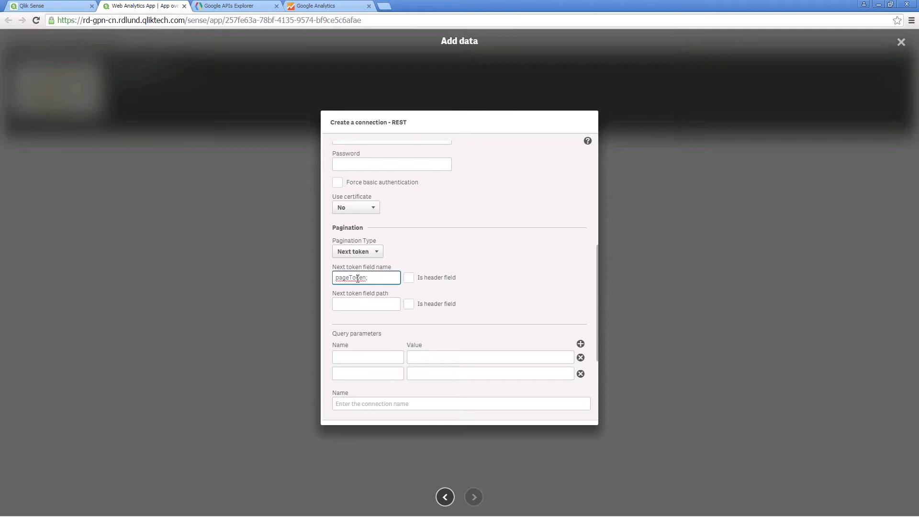
click(408, 277)
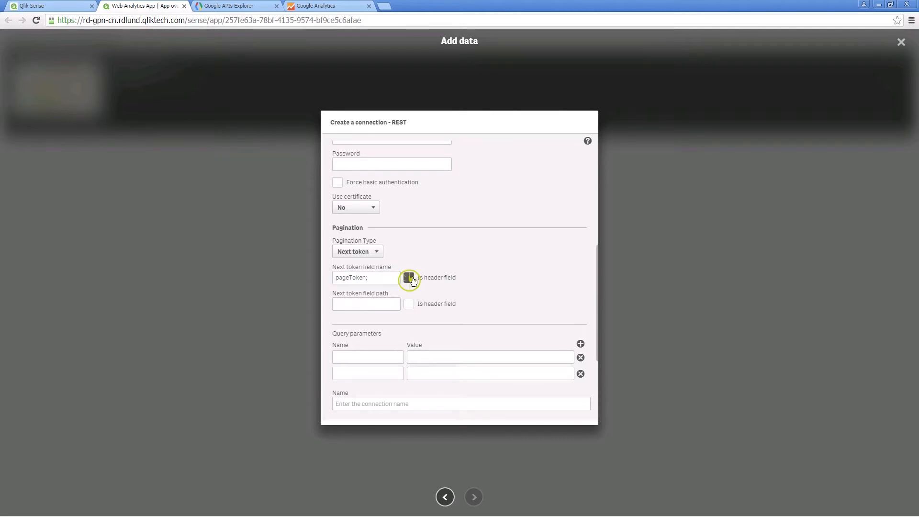
text(root/)
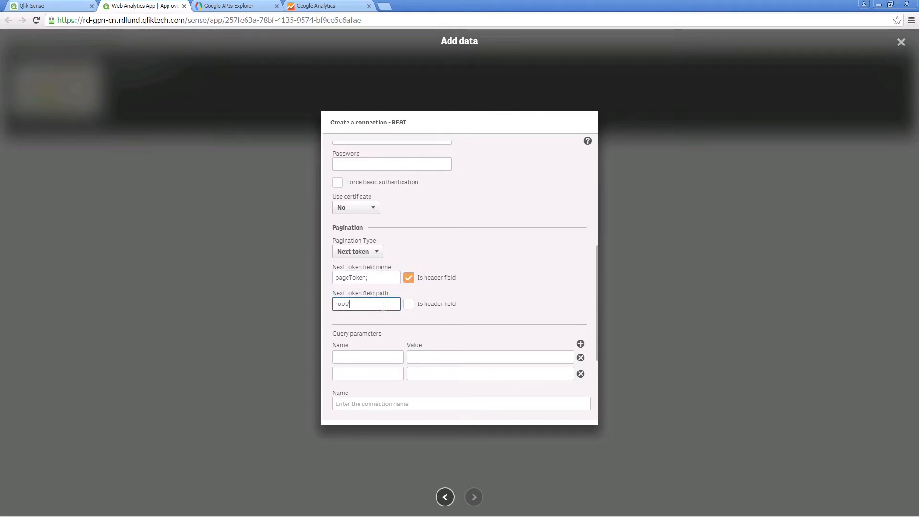
text(next)
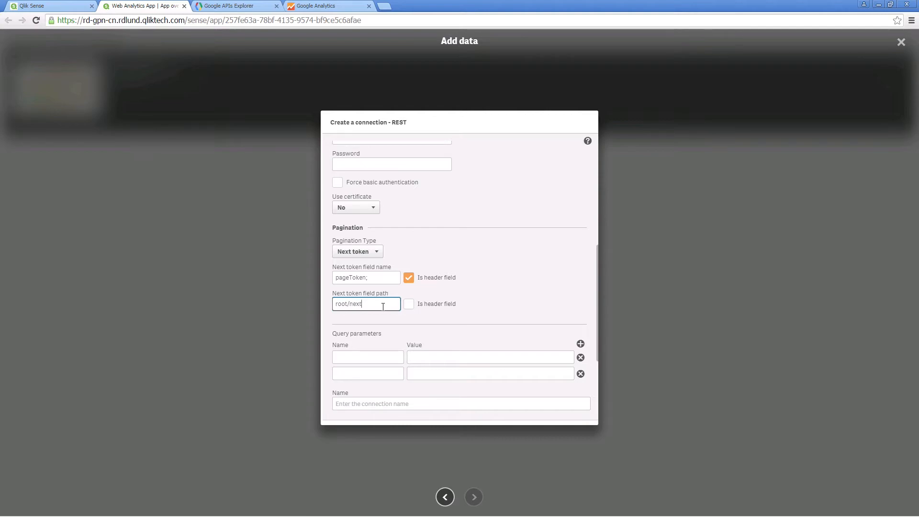
text(Page)
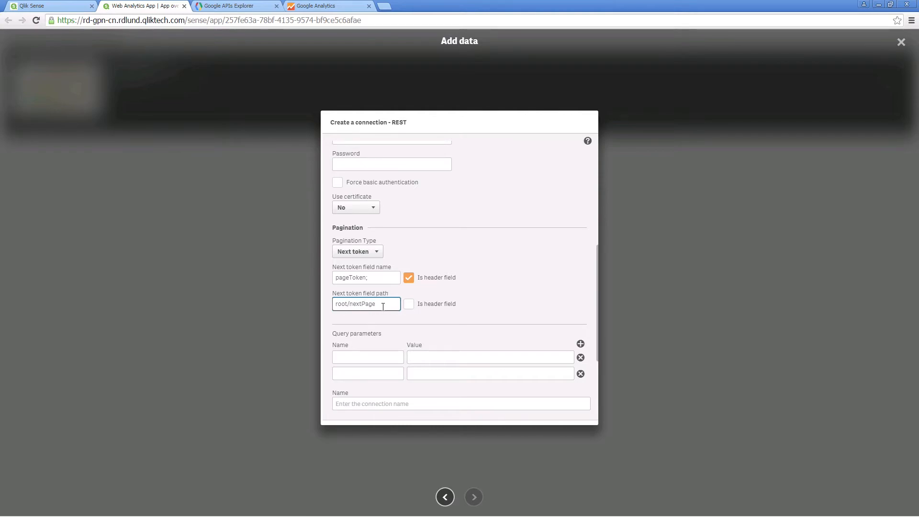
text(Token)
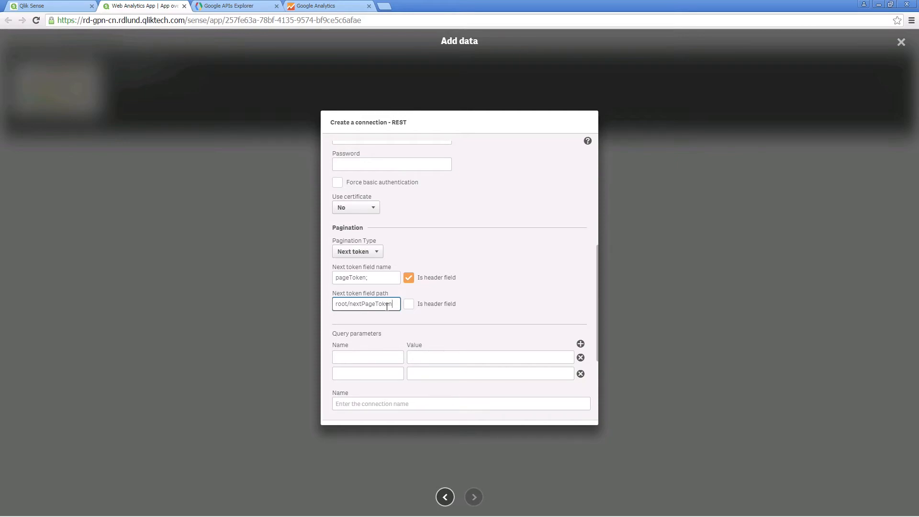
click(408, 303)
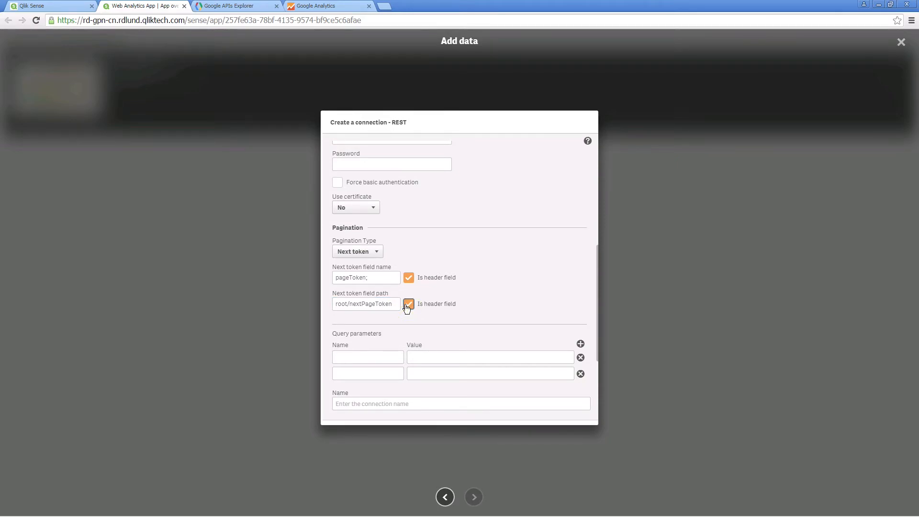
text(Google Analytics connector)
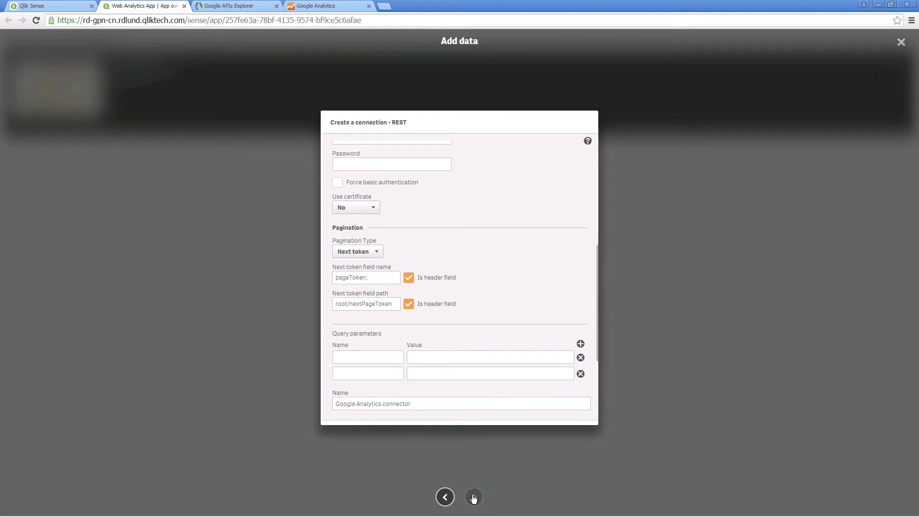
click(473, 497)
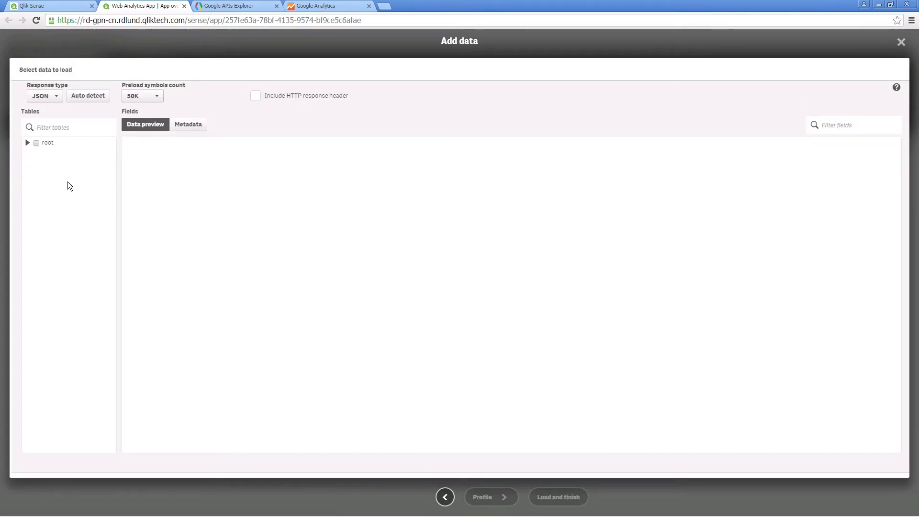
Expand root and query, tick metrics and totalsForAllResults, and load them.
click(27, 143)
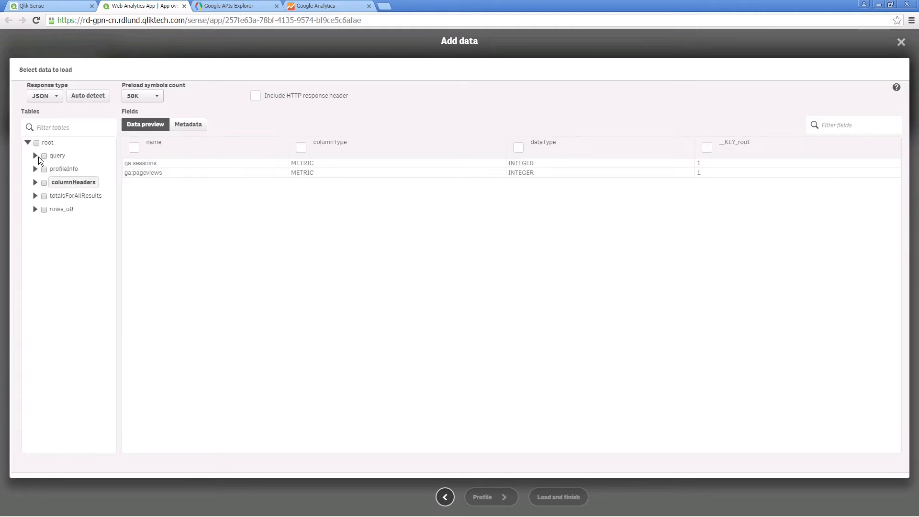
click(35, 155)
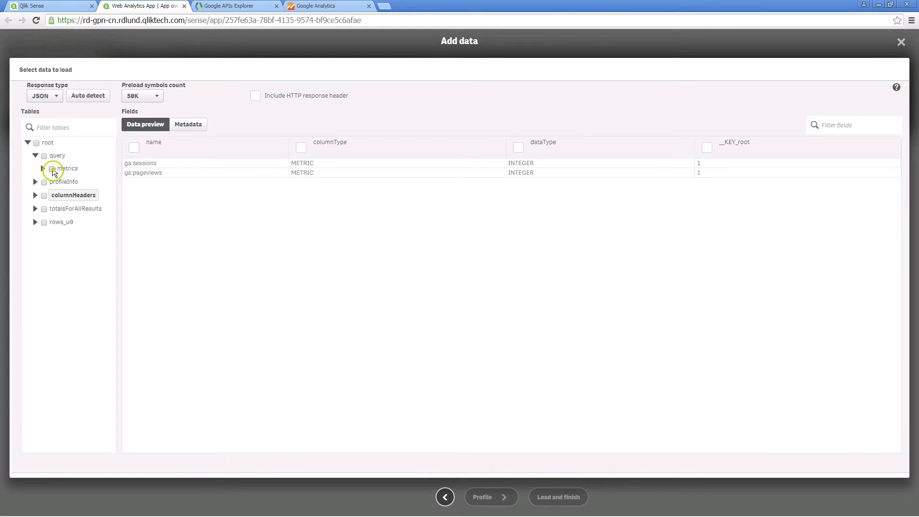
click(51, 168)
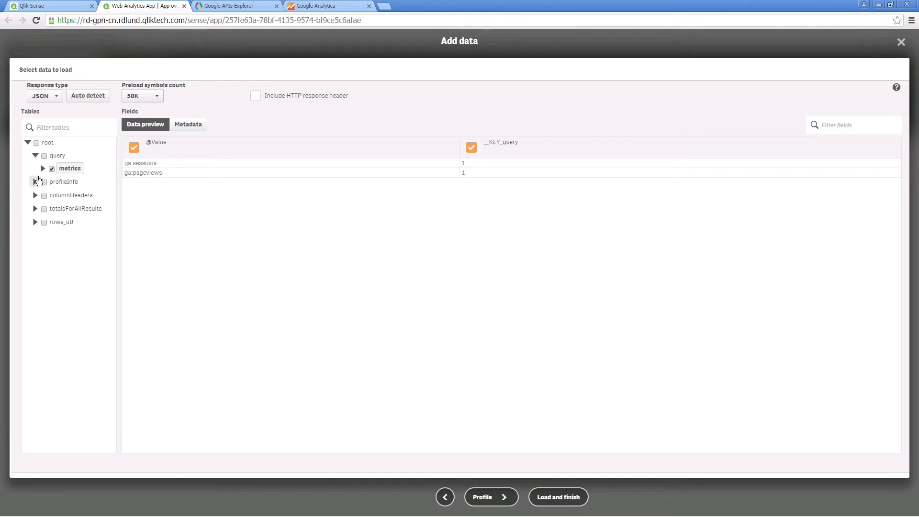
click(45, 208)
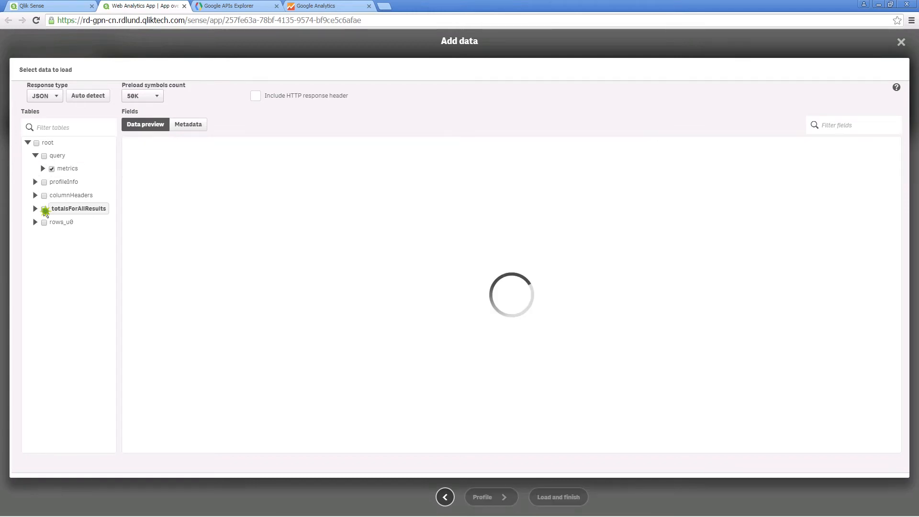
click(44, 208)
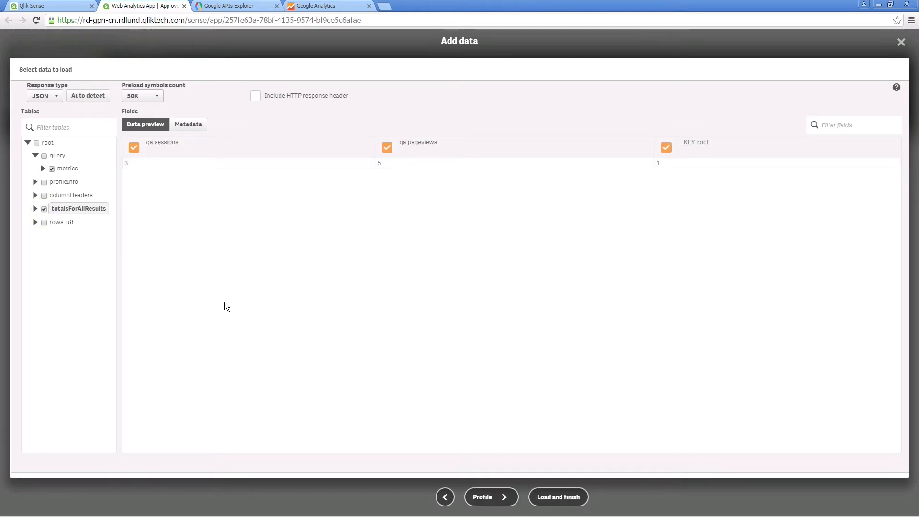
click(557, 496)
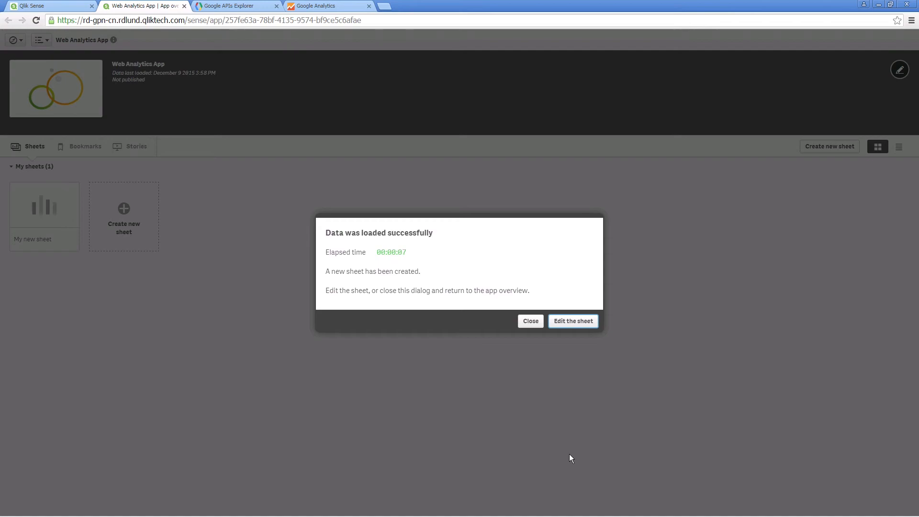
Edit the new sheet and show the Fields list with ga:sessions and ga:pageviews.
click(573, 320)
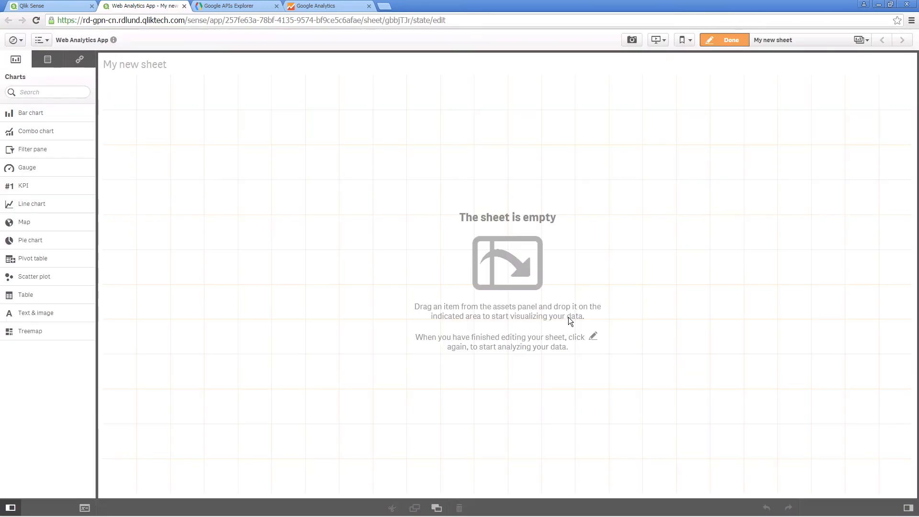
click(47, 59)
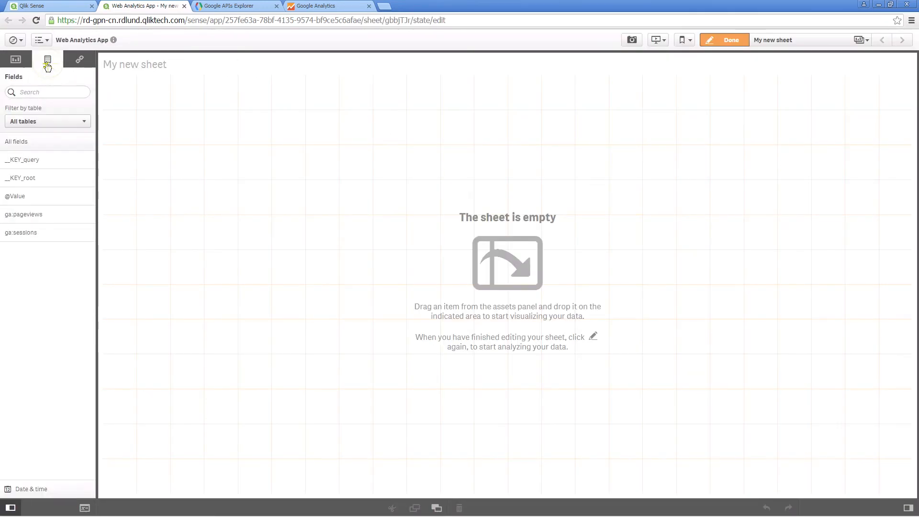